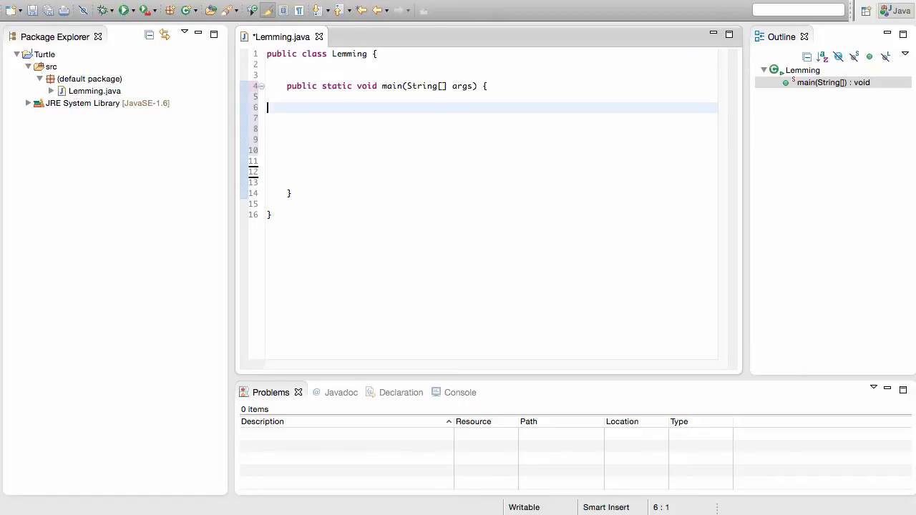
Declare int x = 5; inside main, followed by a new line
{"action": "type", "text": "int x"}
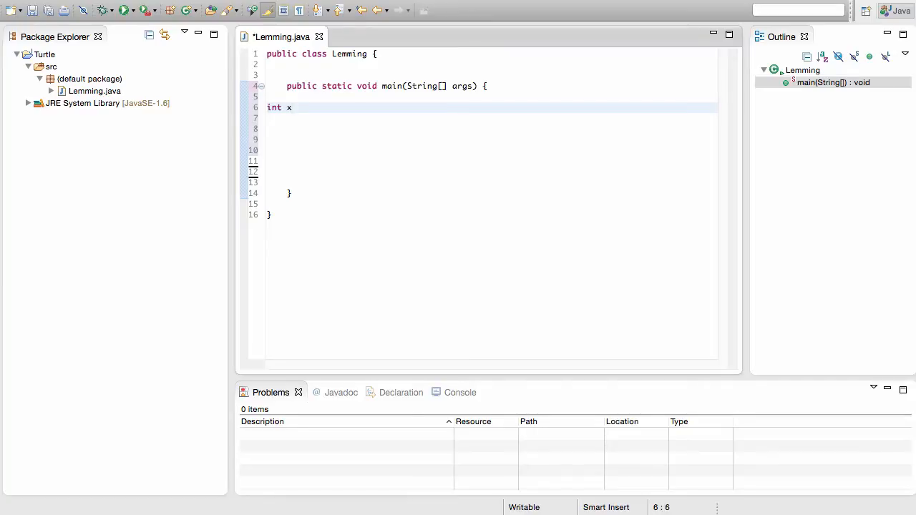
{"action": "type", "text": "= 5;"}
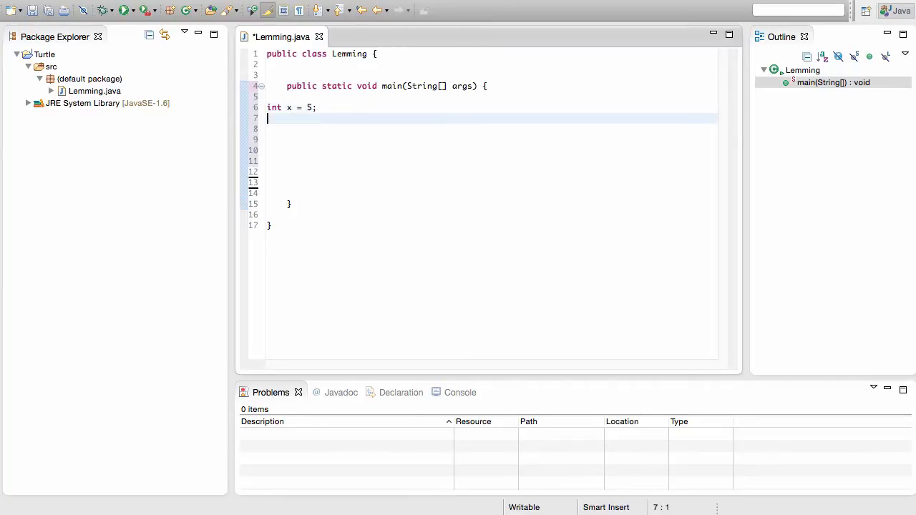
{"action": "key", "text": "Enter"}
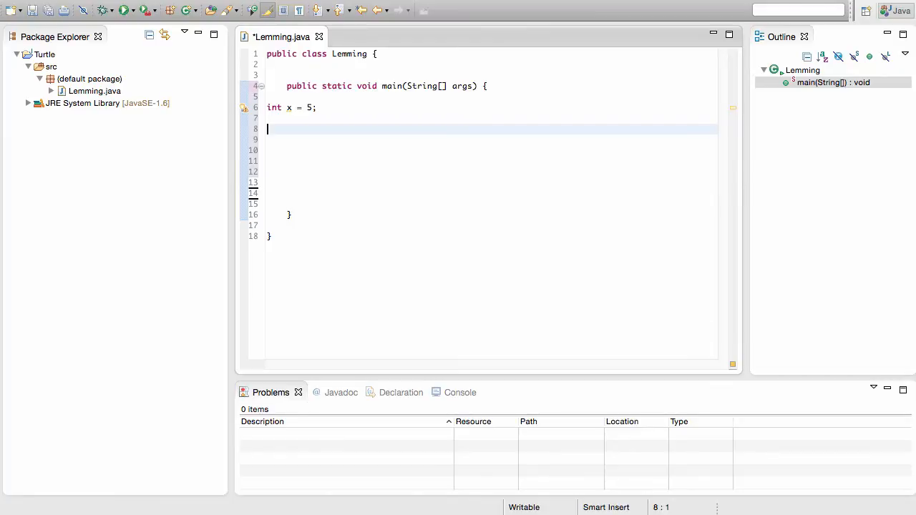
Open an if (x > 2) block with a curly brace below the declaration
{"action": "type", "text": "if"}
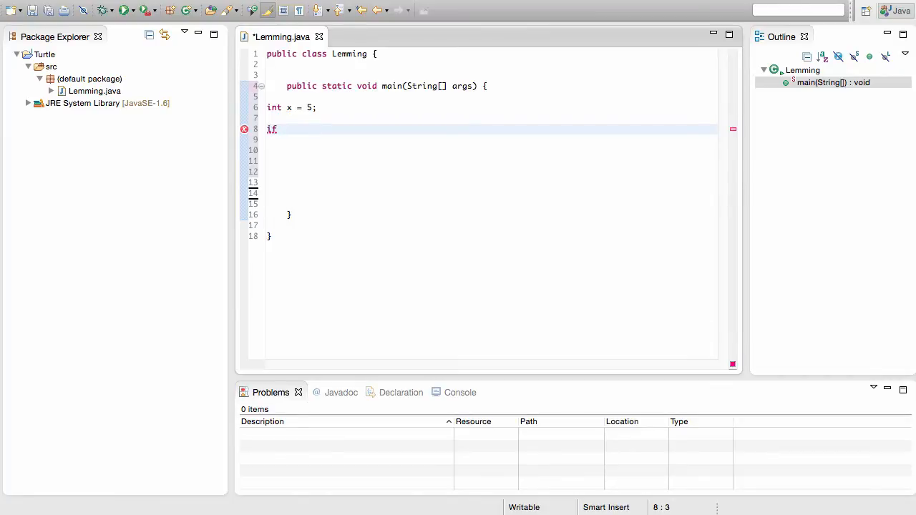
{"action": "type", "text": "()"}
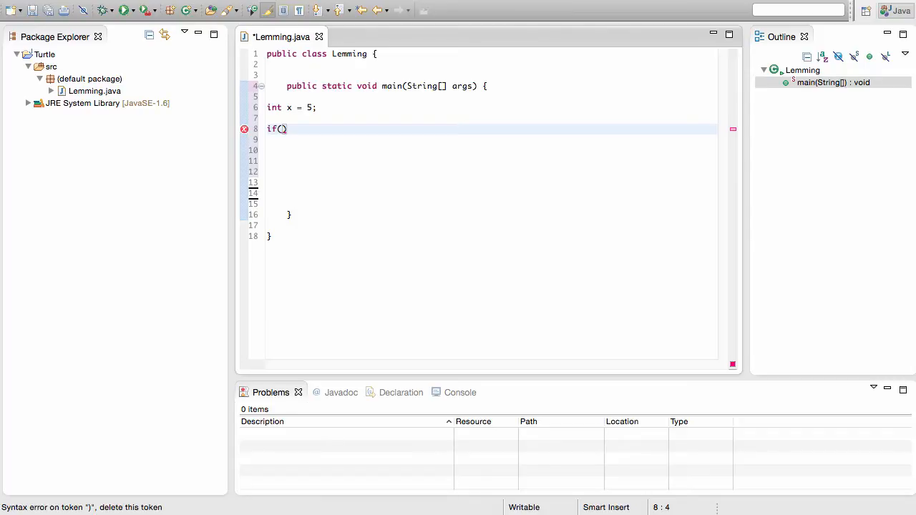
{"action": "type", "text": "x"}
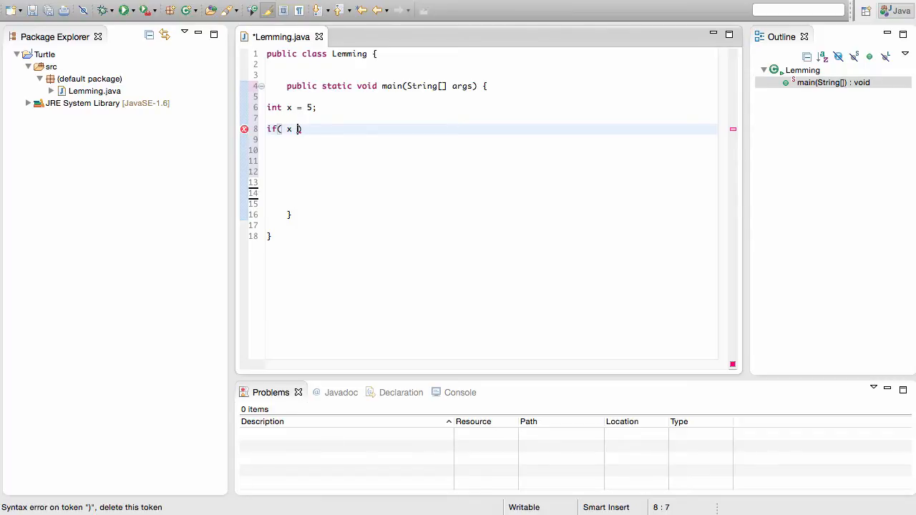
{"action": "type", "text": "> 2"}
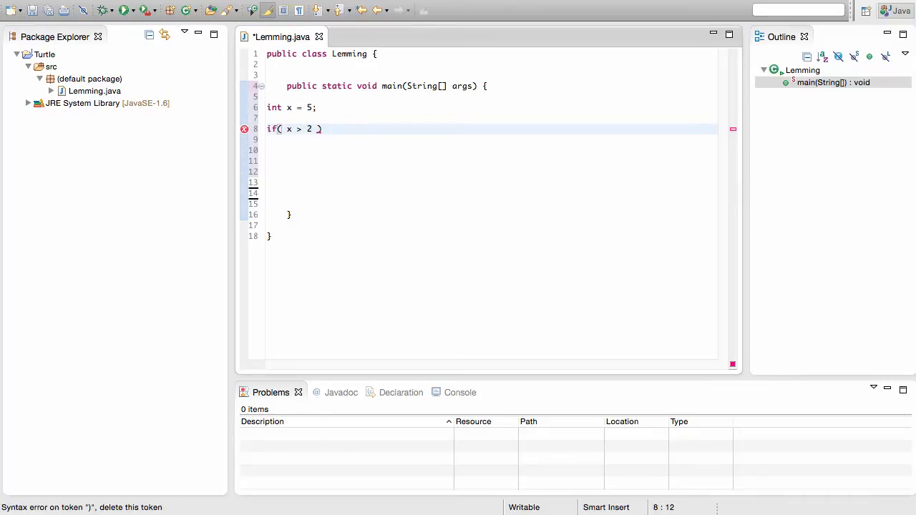
{"action": "type", "text": "{"}
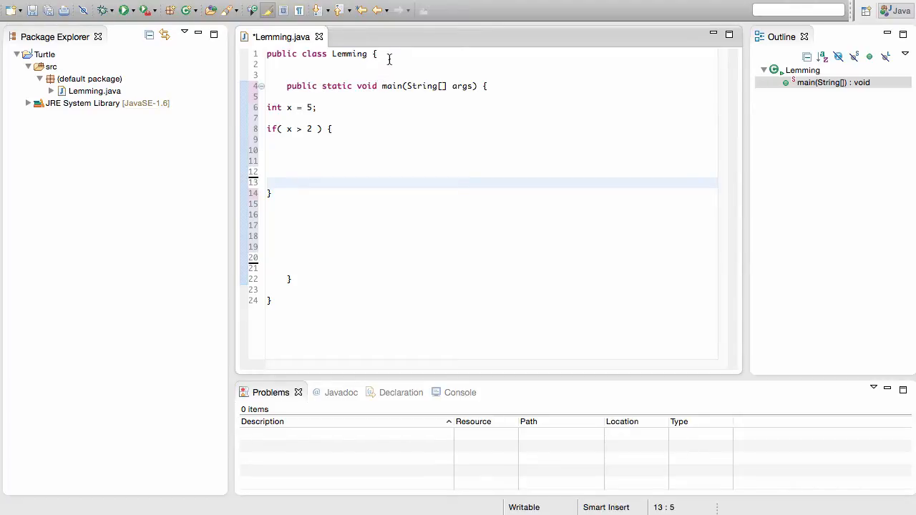
Add '// Start of …' and '// End of …' comments for class, main and the if statement
{"action": "type", "text": "// Start of class."}
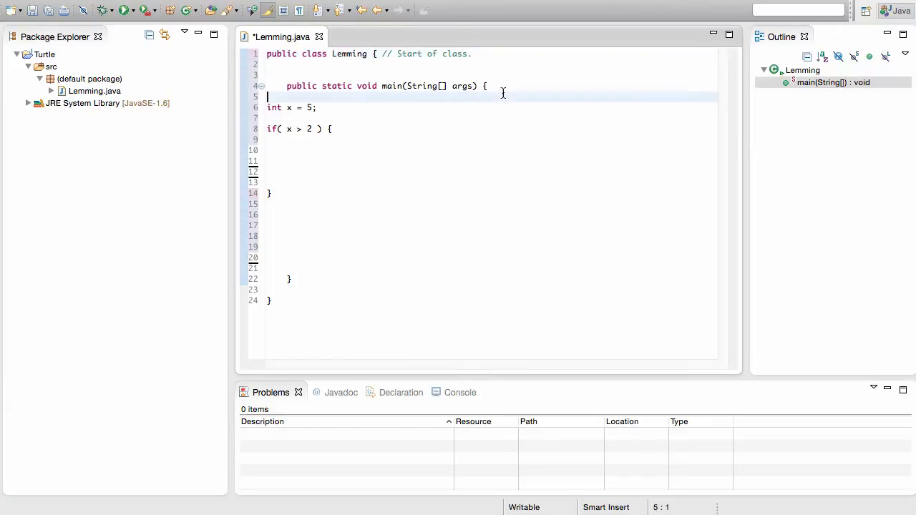
{"action": "type", "text": "// Start of main."}
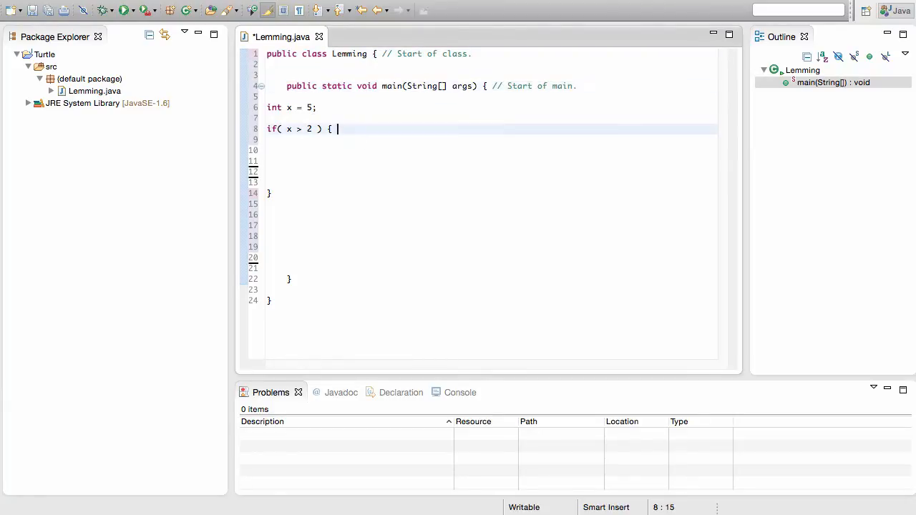
{"action": "type", "text": "// Start of if statement."}
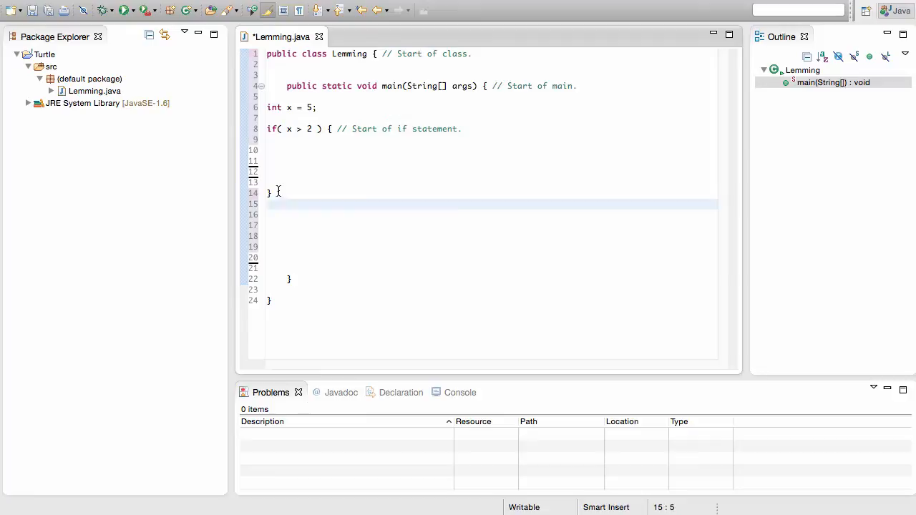
{"action": "type", "text": "// End of if statement."}
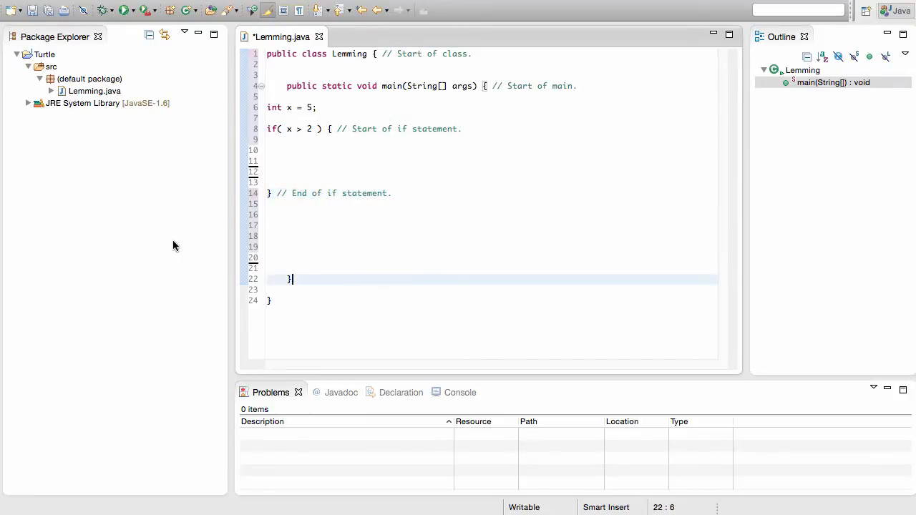
{"action": "type", "text": "// End of main."}
{"action": "left_click", "coordinate": [491, 301]}
{"action": "type", "text": " // End of cla"}
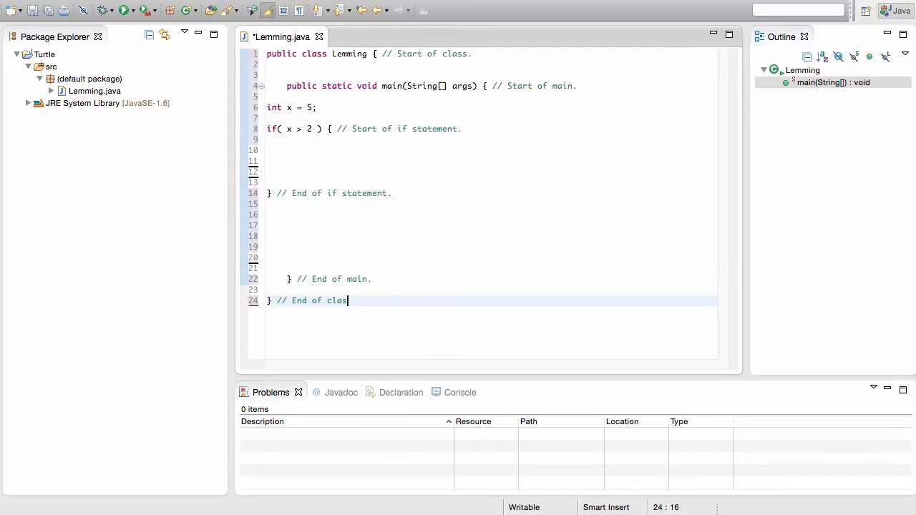
{"action": "type", "text": "s."}
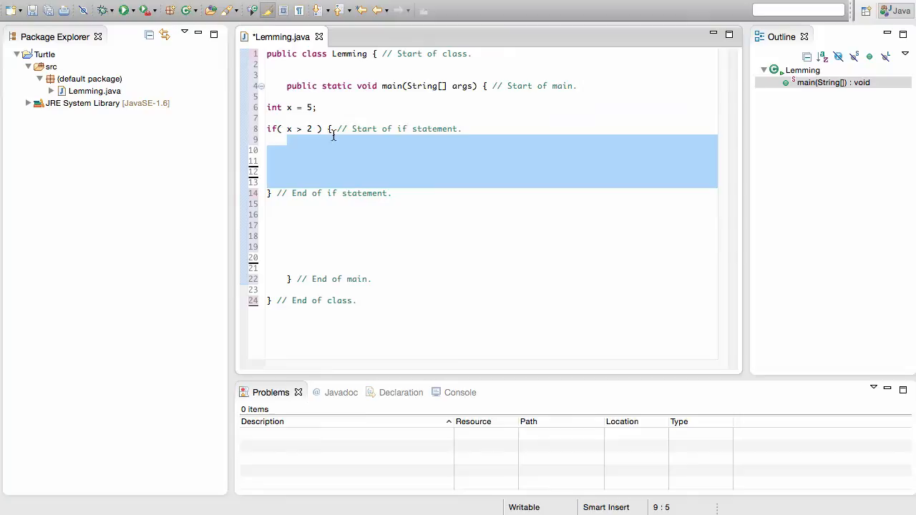
Write System.out.println("The if statement's condition is true!"); inside the if block
{"action": "left_click", "coordinate": [308, 163]}
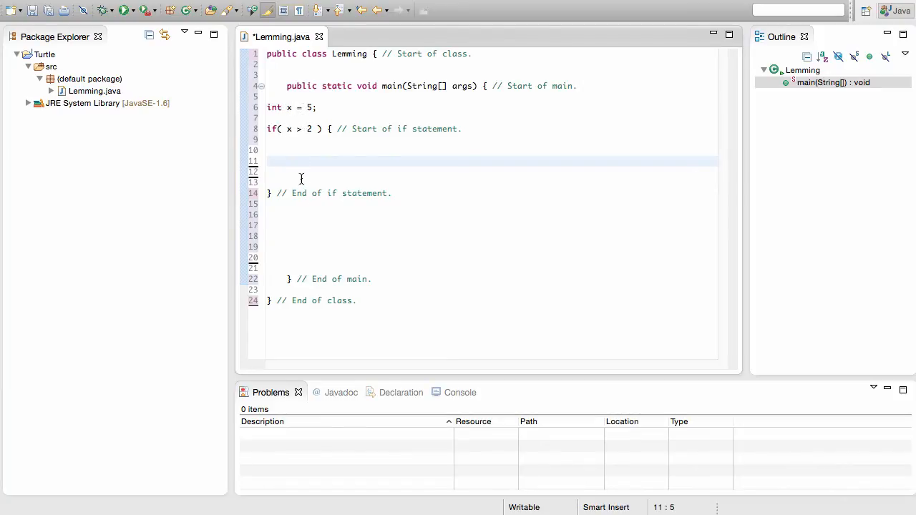
{"action": "type", "text": "System.out."}
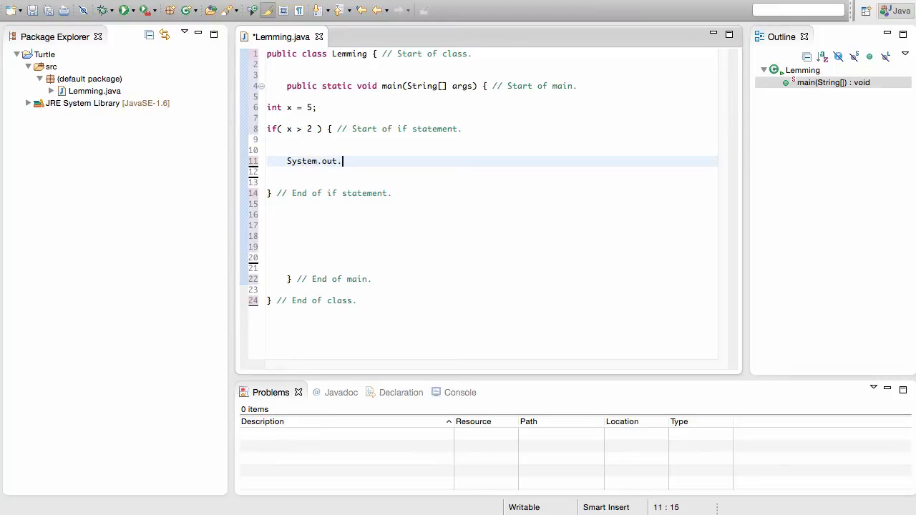
{"action": "type", "text": "println("}
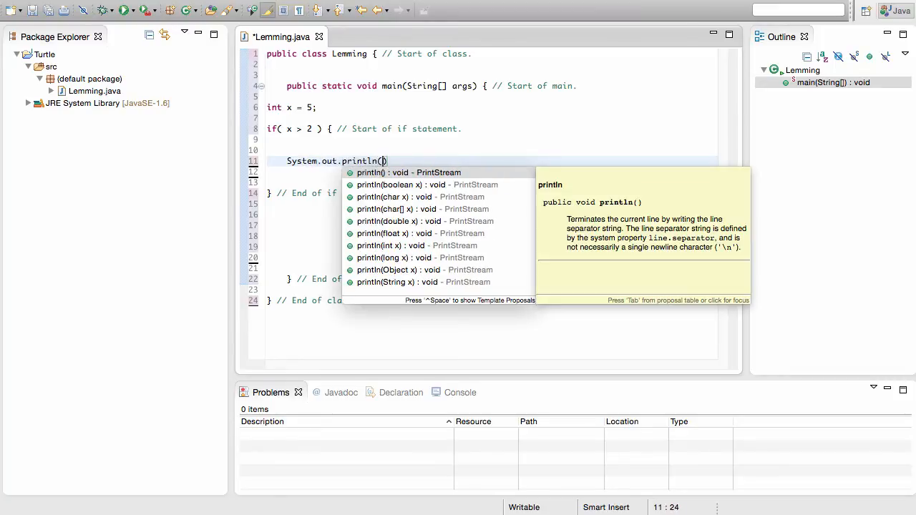
{"action": "type", "text": "\""}
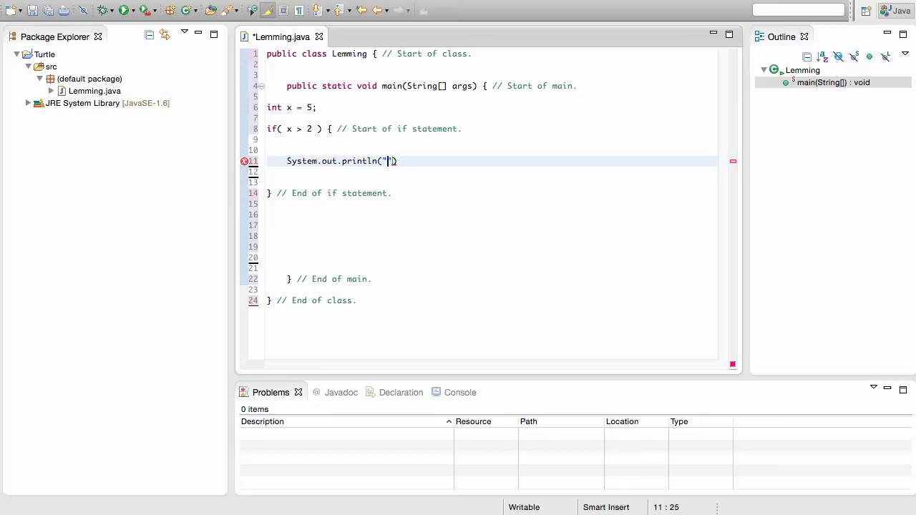
{"action": "type", "text": "The if statement's"}
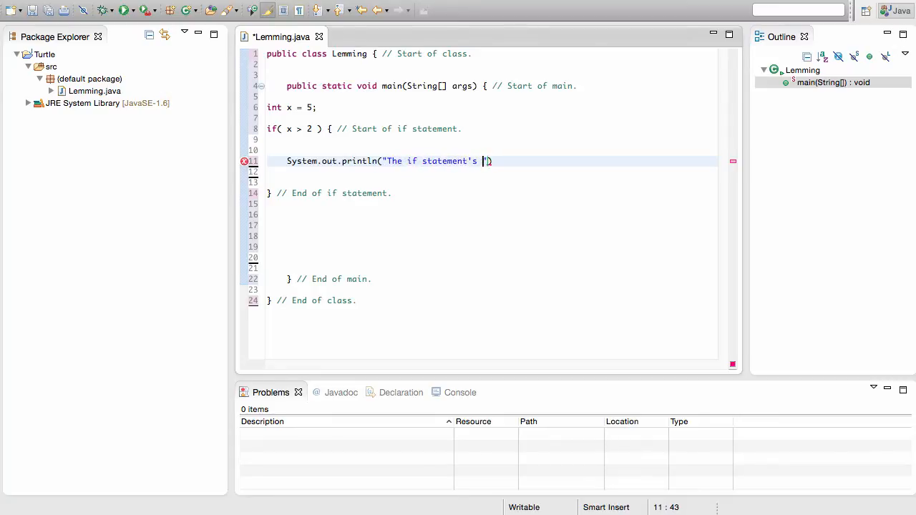
{"action": "type", "text": "condition is true!"}
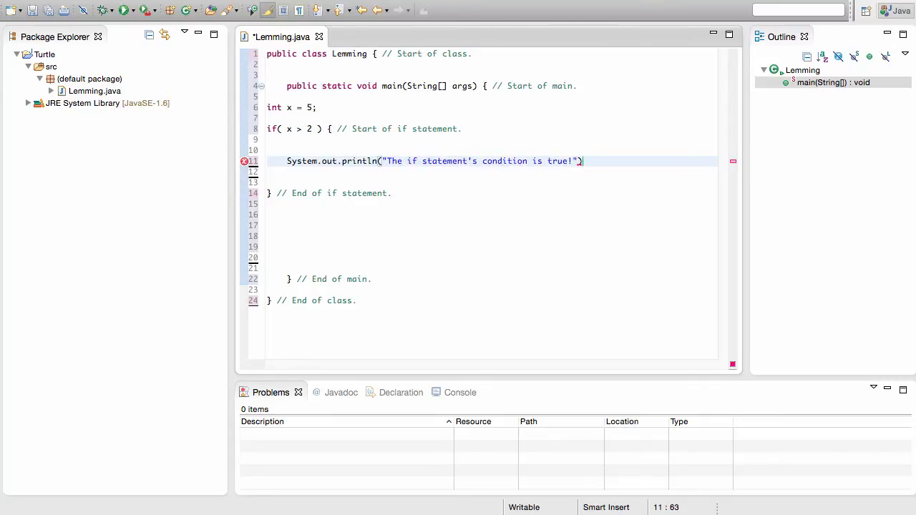
{"action": "type", "text": ";"}
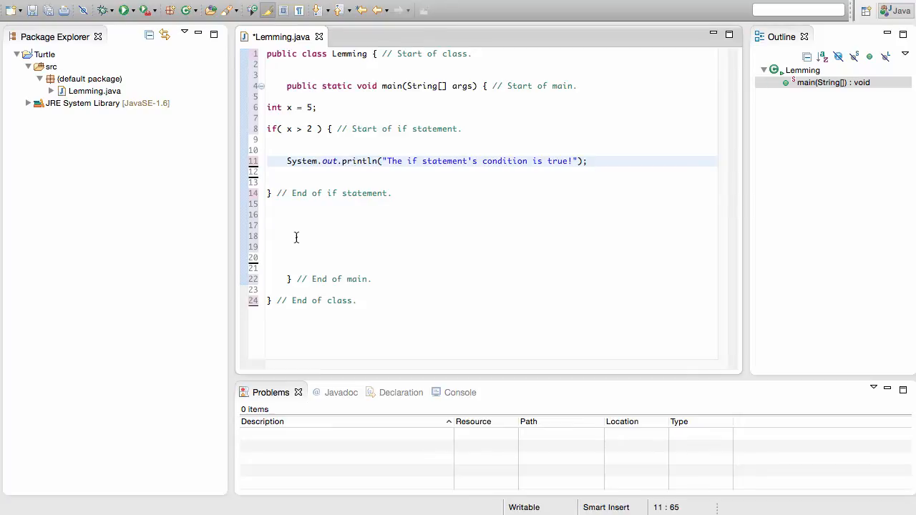
Add System.out.println("The program is running!"); below the if block
{"action": "left_click", "coordinate": [296, 236]}
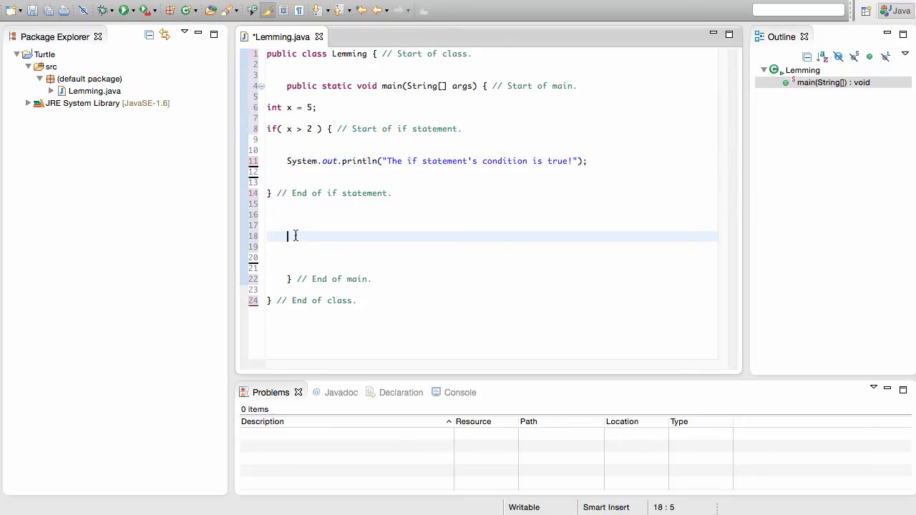
{"action": "type", "text": "S"}
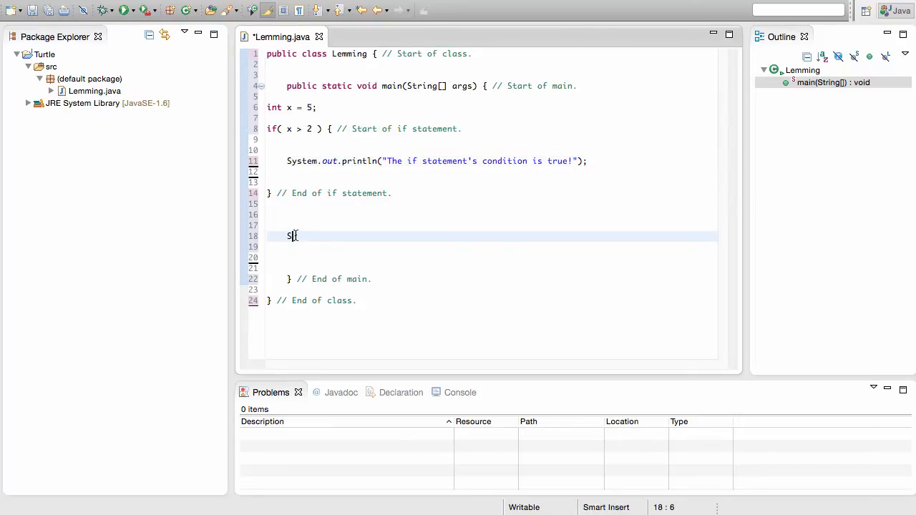
{"action": "type", "text": "ystem.out."}
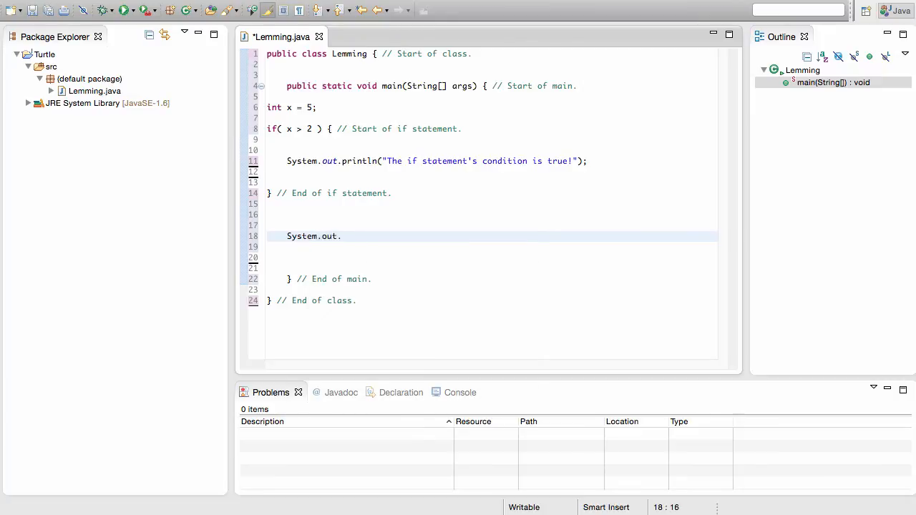
{"action": "type", "text": "println"}
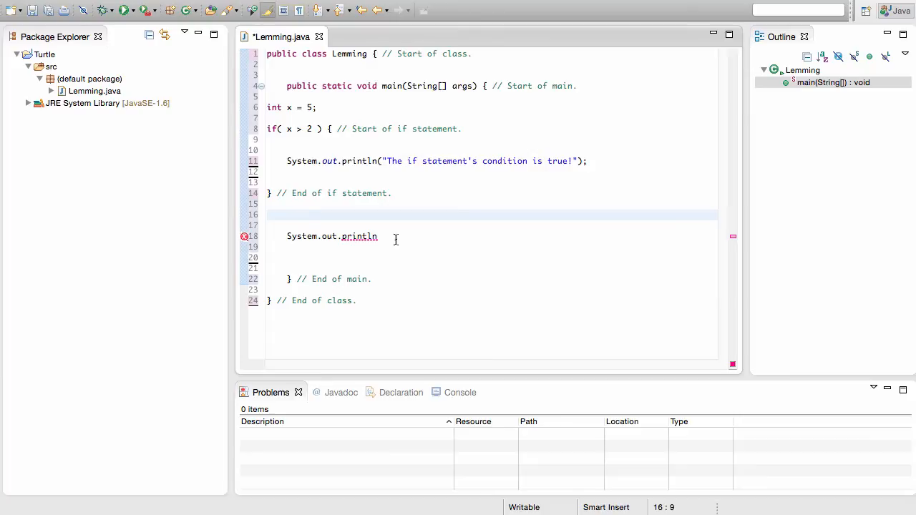
{"action": "left_click", "coordinate": [420, 247]}
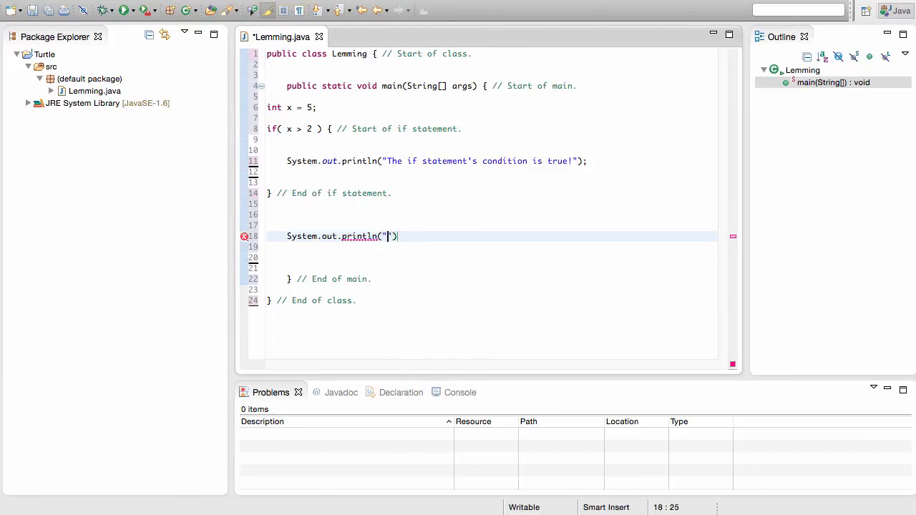
{"action": "type", "text": "The program is ru"}
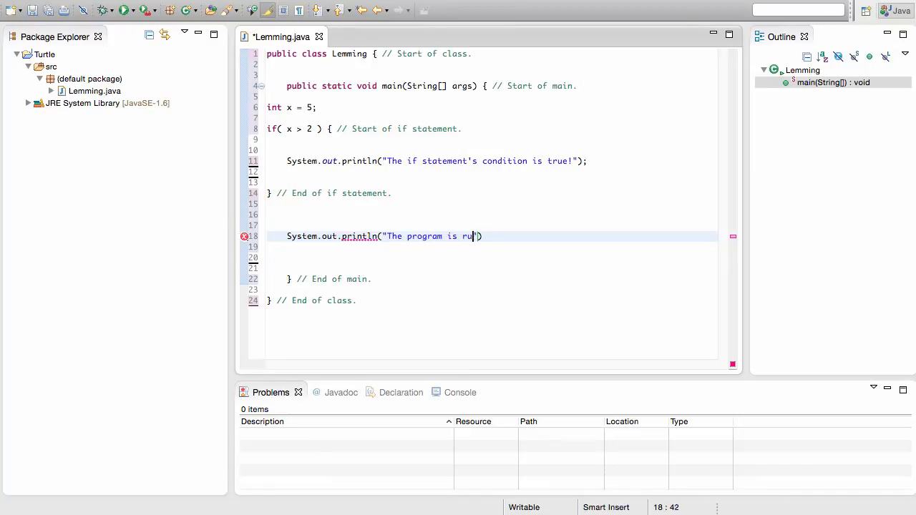
{"action": "type", "text": "nning!\");"}
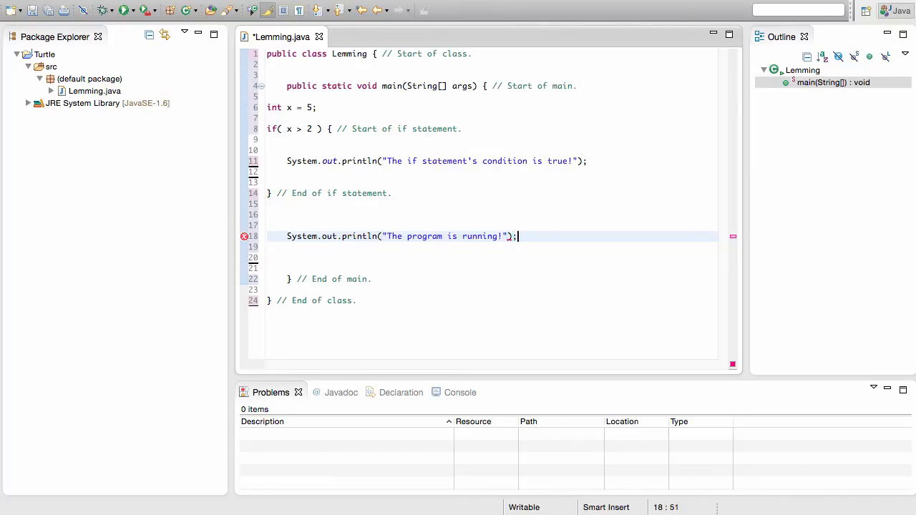
{"action": "left_click", "coordinate": [288, 289]}
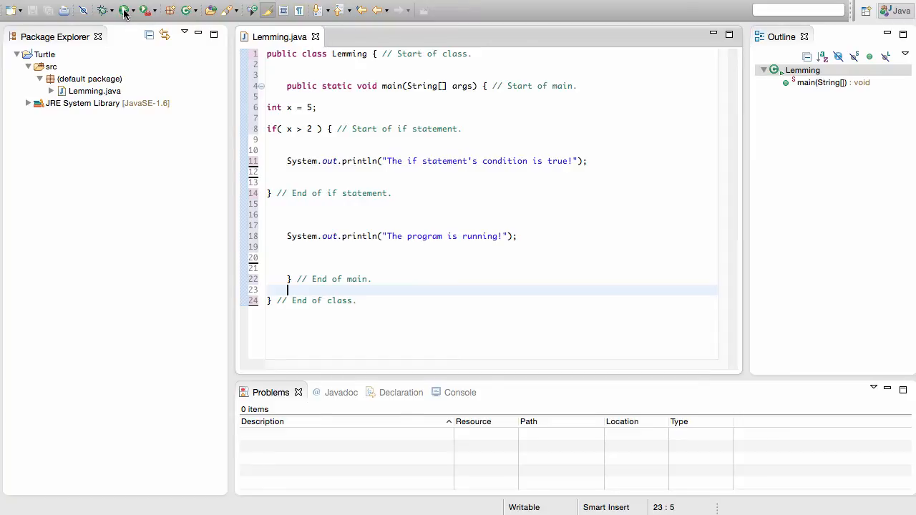
Run Lemming so both messages appear in the console
{"action": "left_click", "coordinate": [124, 10]}
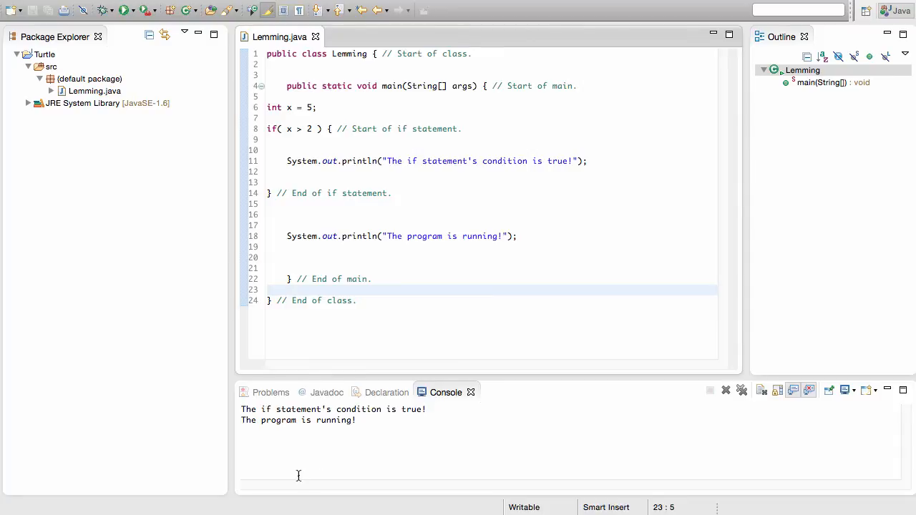
{"action": "mouse_move", "coordinate": [400, 415]}
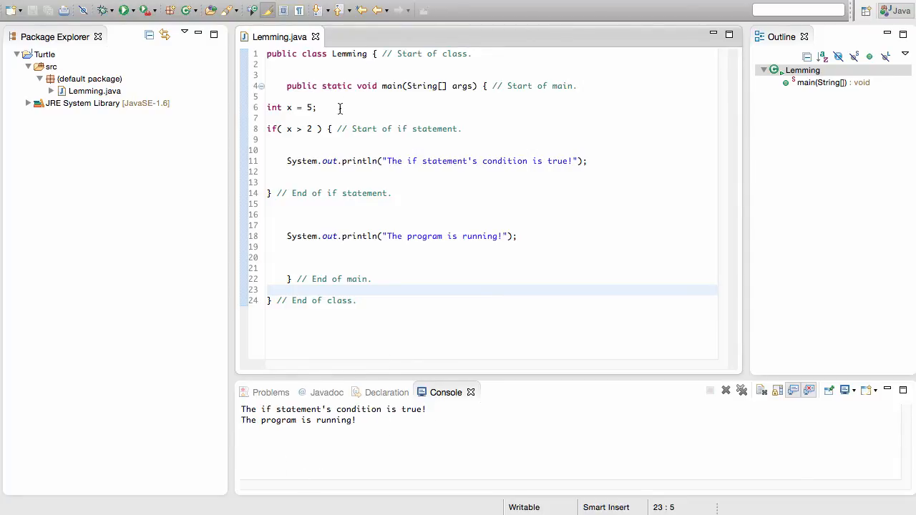
Change the if condition from x > 2 to x > 200
{"action": "left_click", "coordinate": [307, 128]}
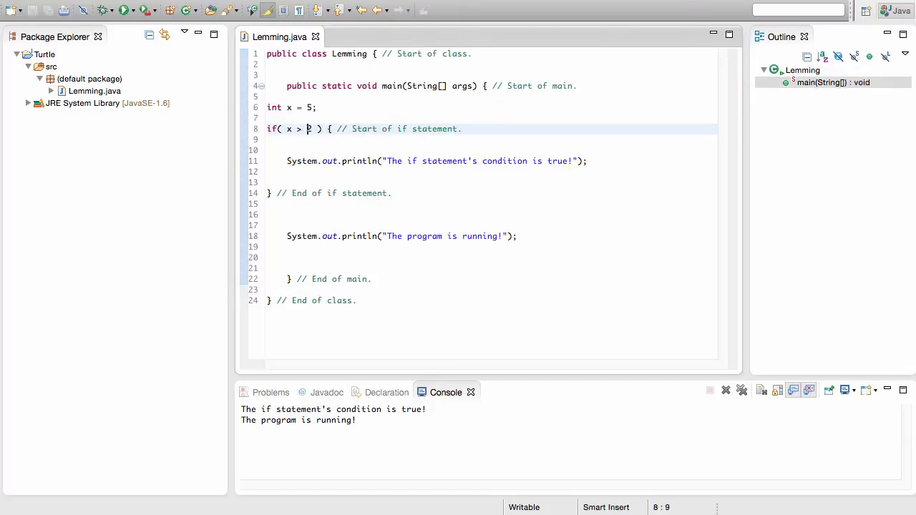
{"action": "type", "text": "00"}
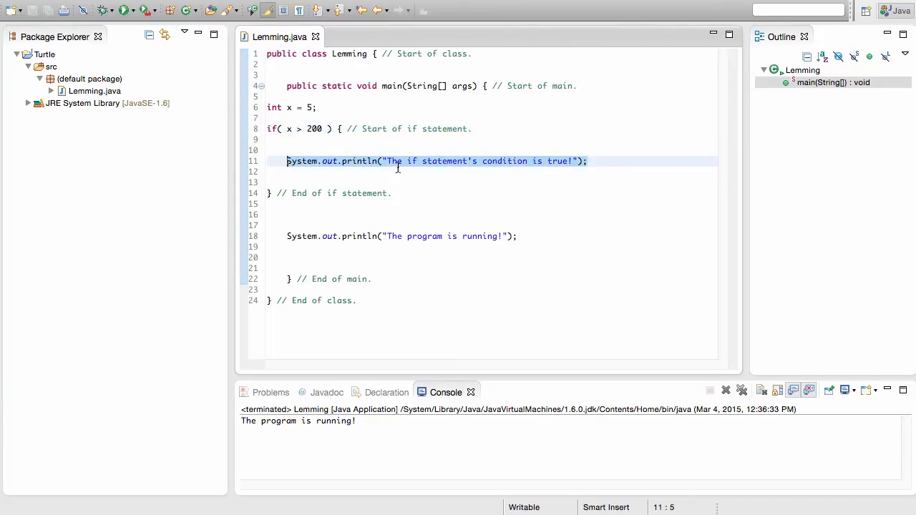
{"action": "mouse_move", "coordinate": [436, 144]}
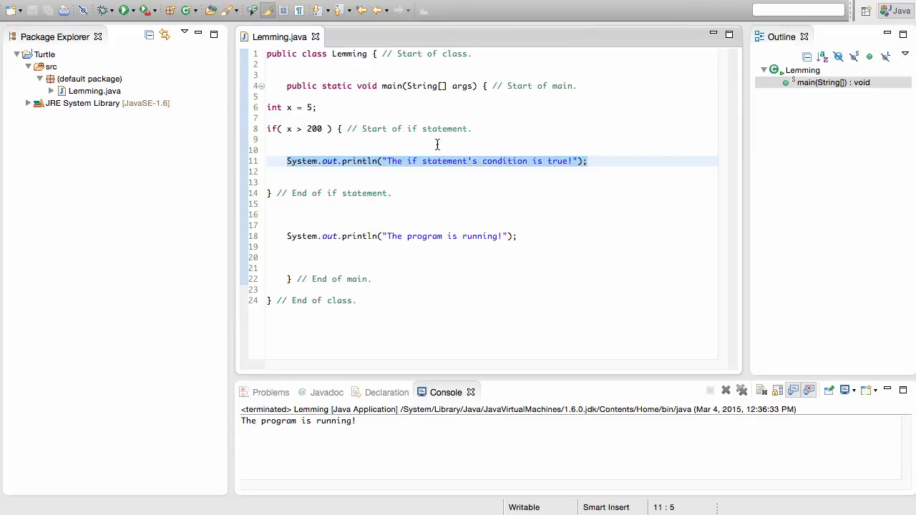
{"action": "mouse_move", "coordinate": [435, 140]}
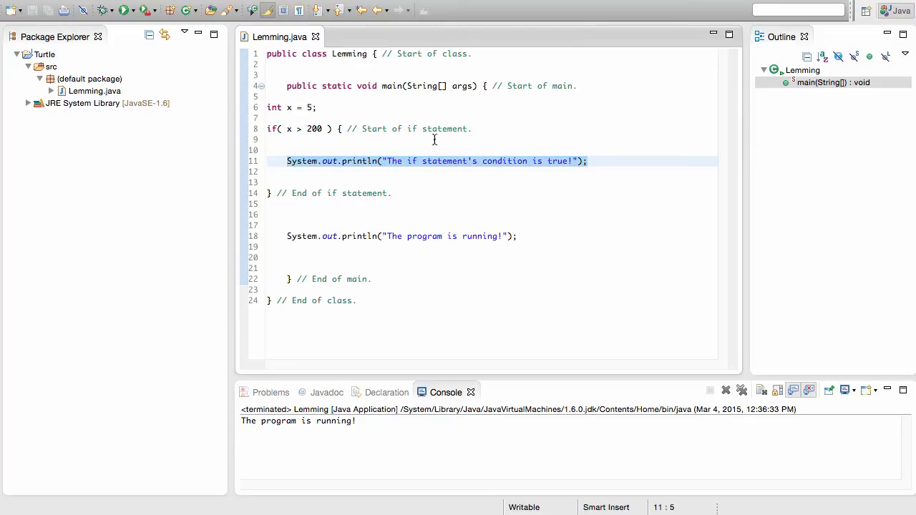
{"action": "mouse_move", "coordinate": [434, 140]}
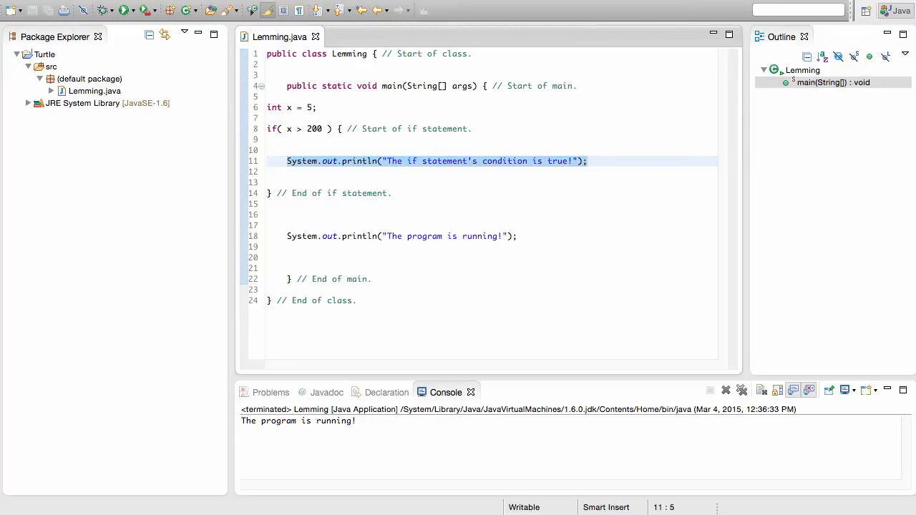